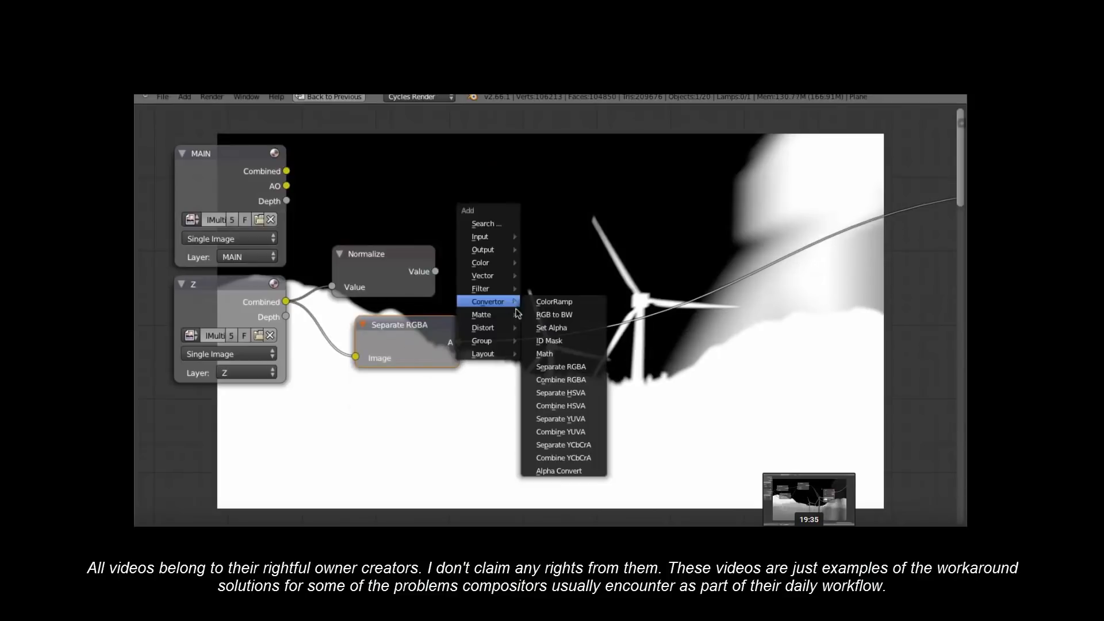
- Show the shader group wiring Object Info through Subtract into Hue Saturation Value
click(551, 327)
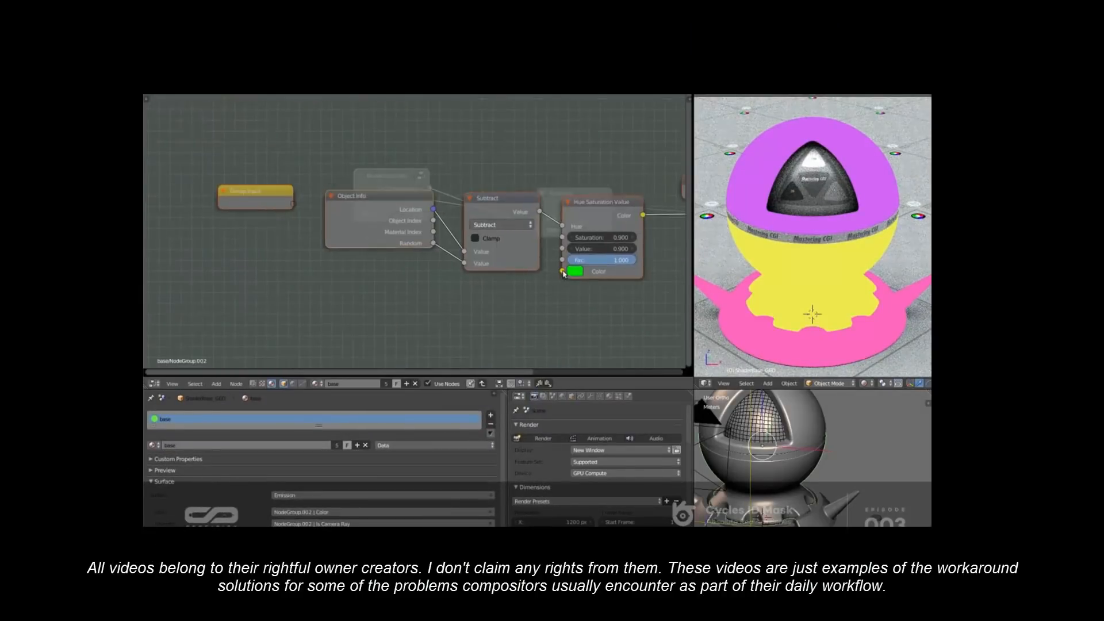
- Move to the Nuke viewer showing the flower field's Cryptomatte ID matte
click(577, 271)
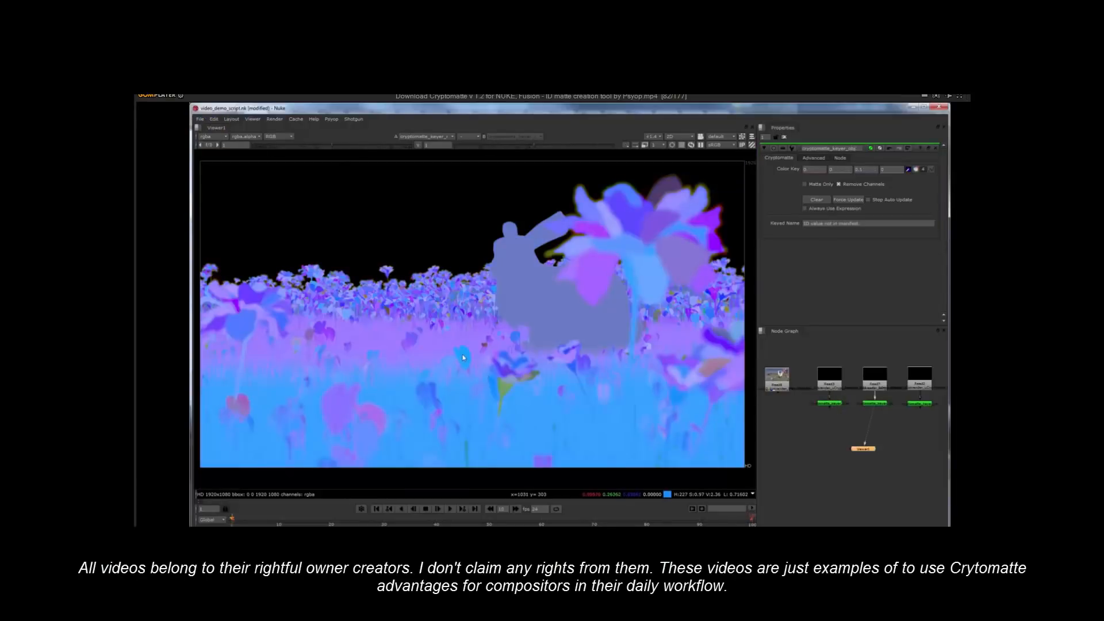
- Pick shards into the Cryptomatte matte and load the living-room render into NukeX
click(462, 358)
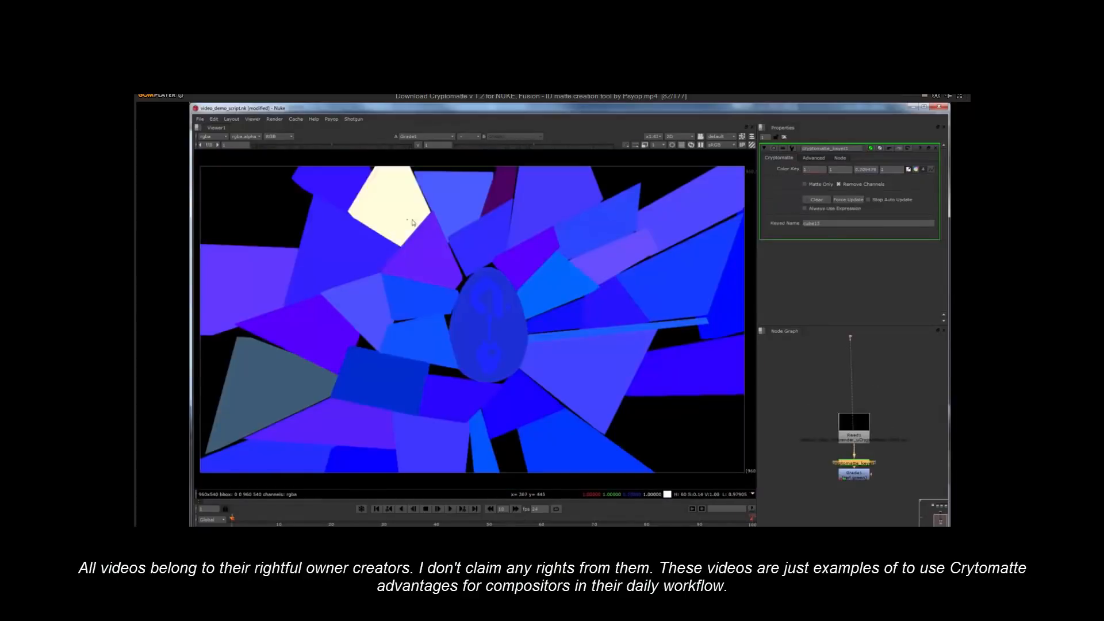
click(551, 371)
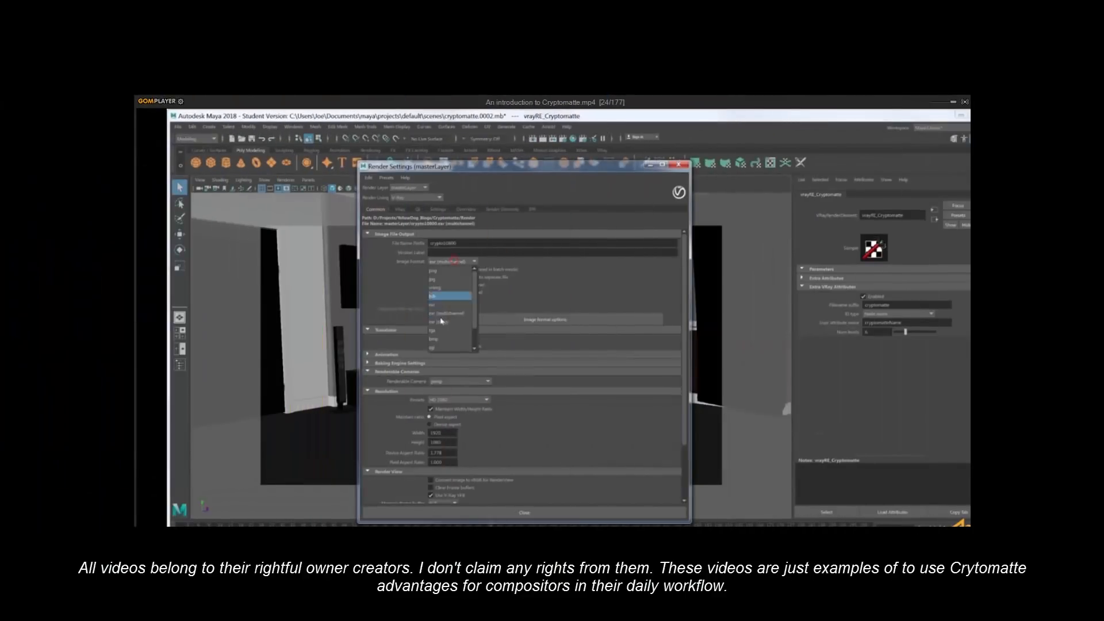
click(500, 210)
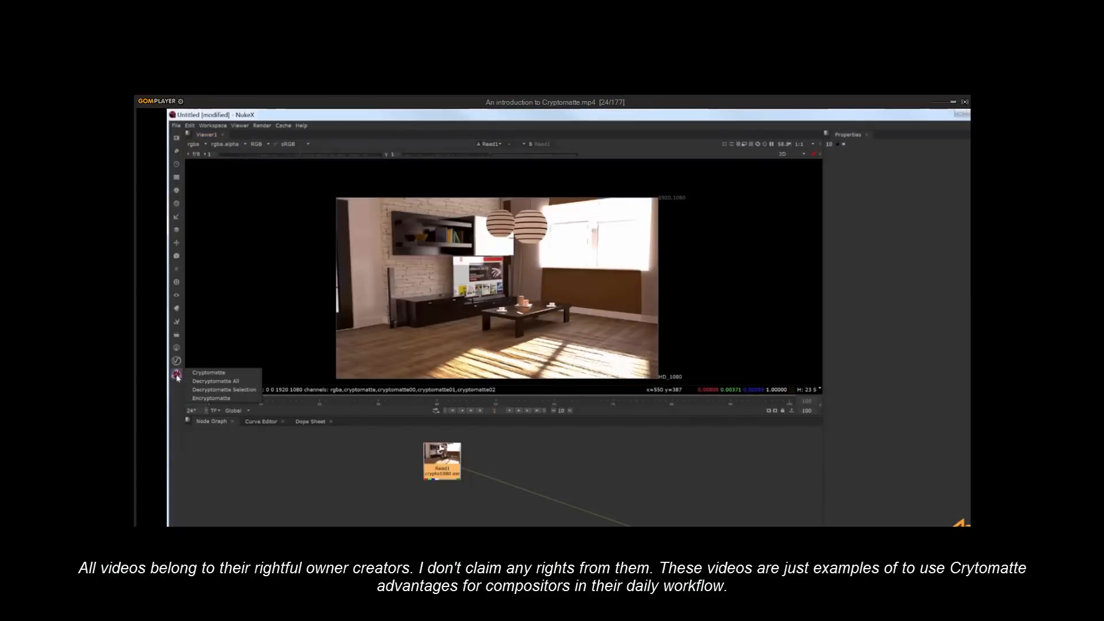
- Add a Cryptomatte node under Read1, then place a ColorCorrect node in the graph
click(208, 372)
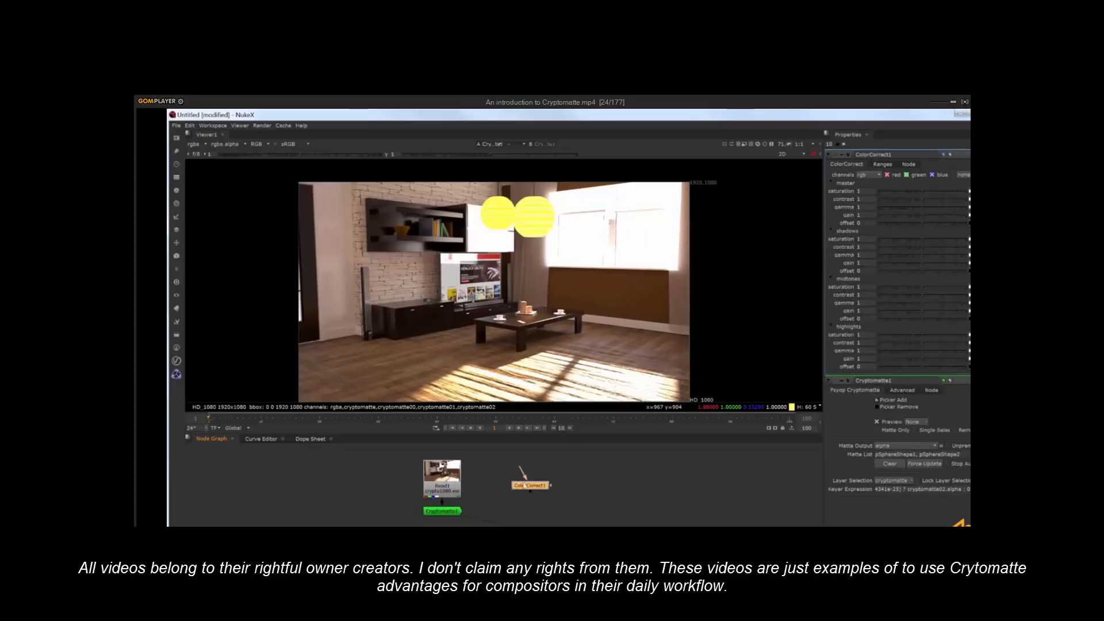
drag(441, 510, 525, 489)
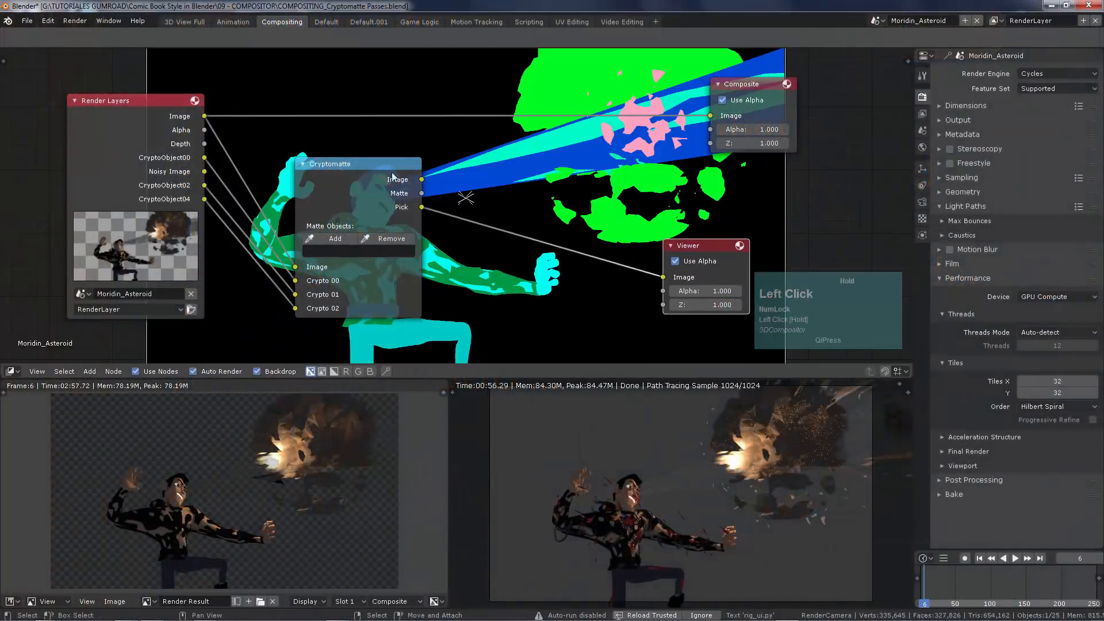
- Route the Cryptomatte Image output to the Viewer and reposition the Cryptomatte node
drag(329, 163, 474, 158)
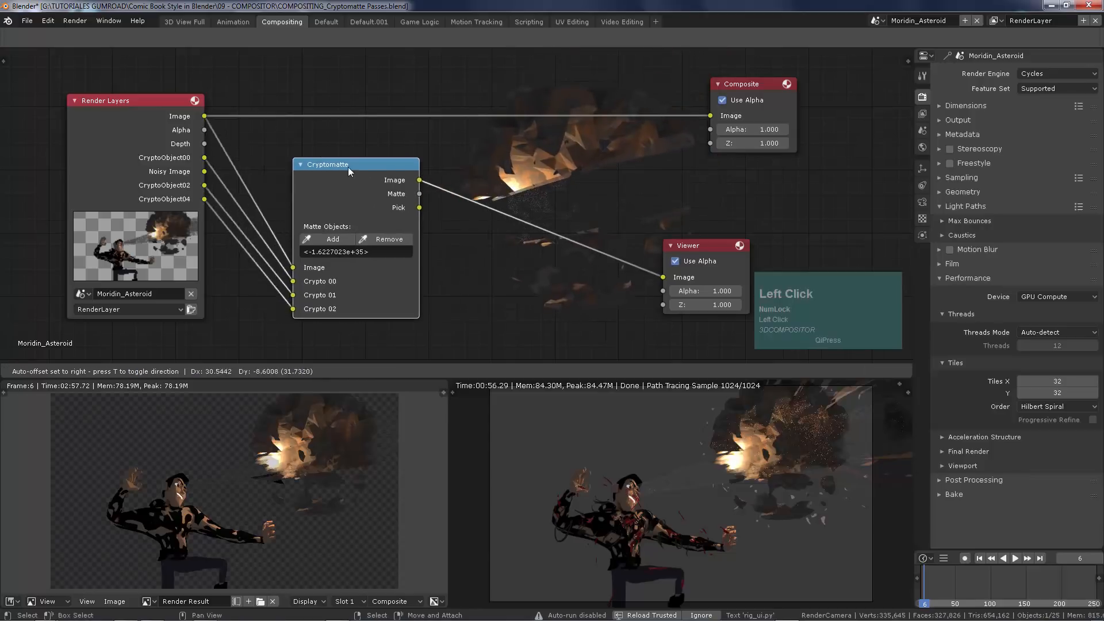
drag(347, 163, 332, 151)
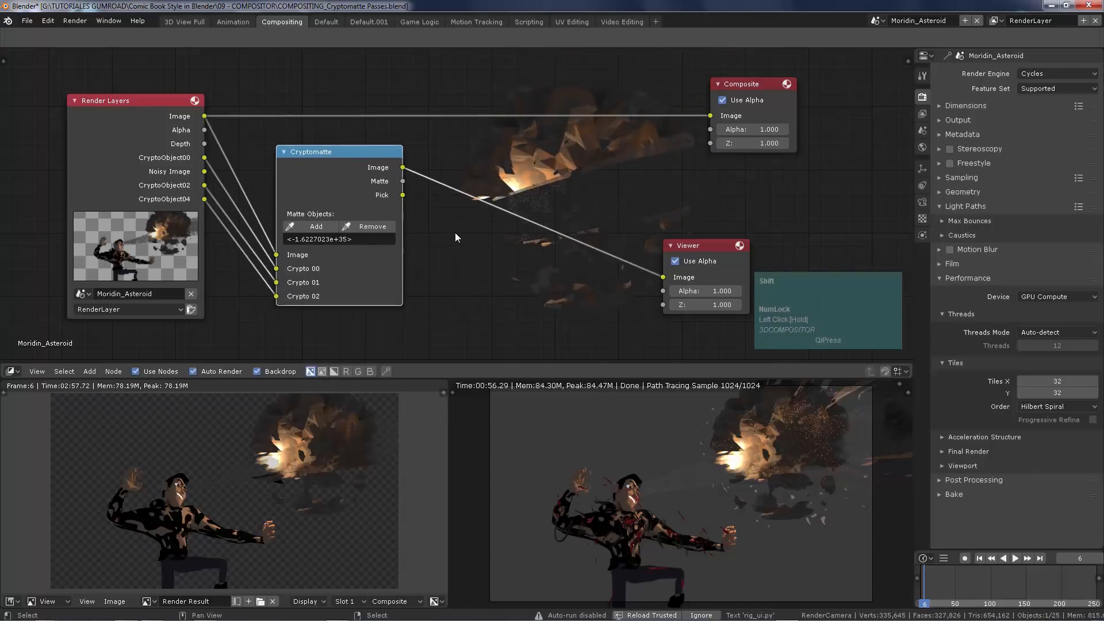